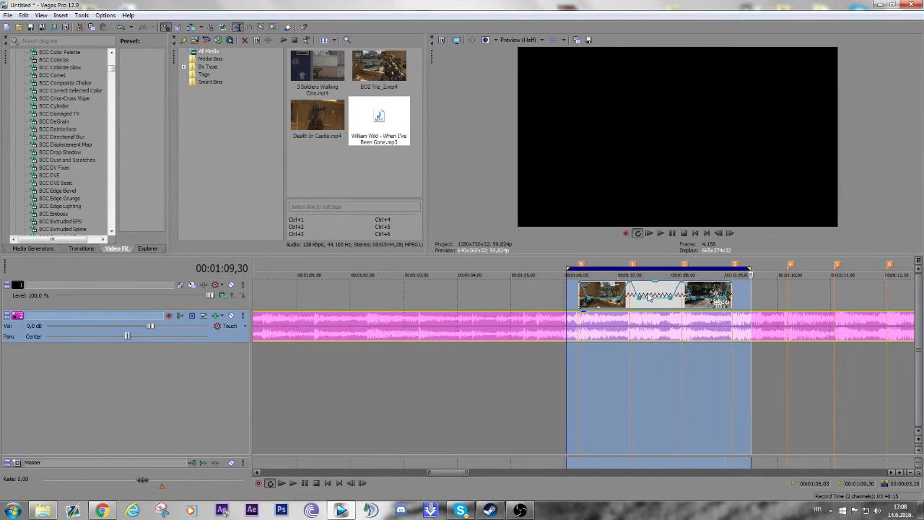
Step: Clear the loop selection so the cinematic clip can be placed after the gameplay events
{"action": "left_click", "coordinate": [660, 232]}
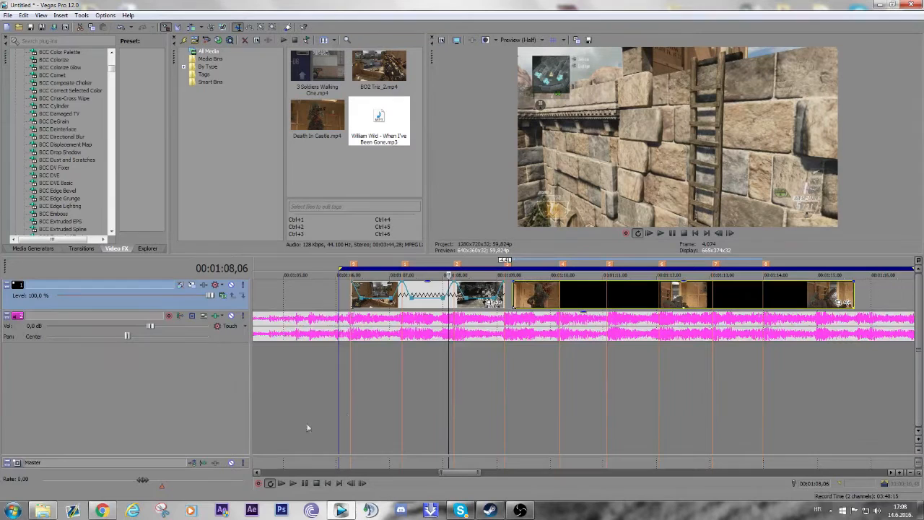
Step: Insert a new video track and name the gameplay track 'clips'
{"action": "right_click", "coordinate": [307, 426]}
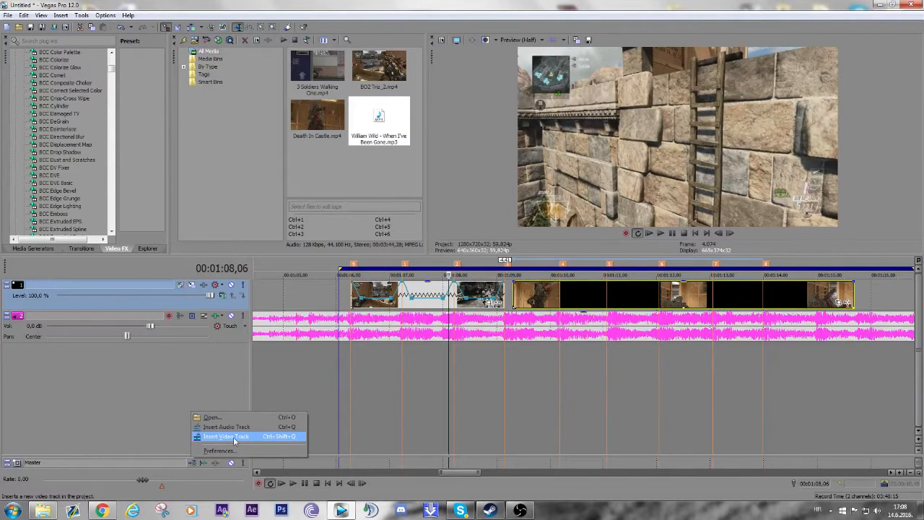
{"action": "left_click", "coordinate": [226, 436]}
{"action": "type", "text": "dn"}
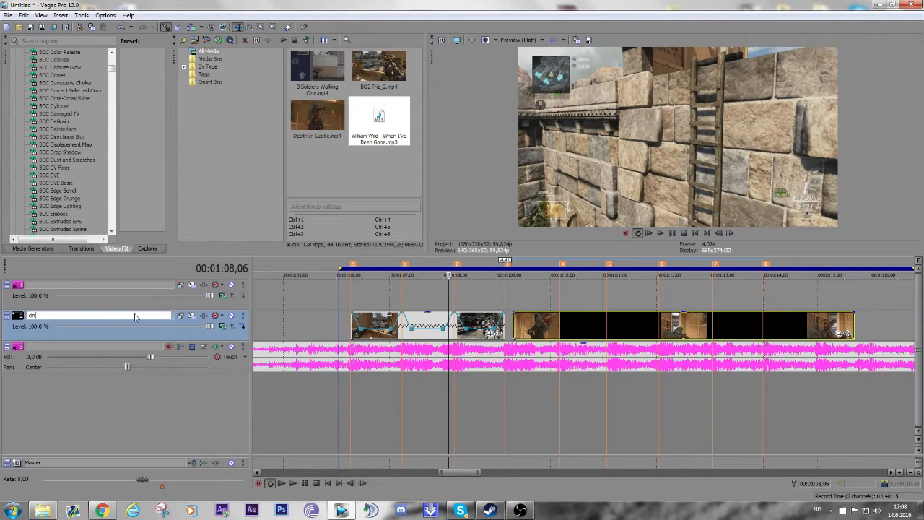
{"action": "type", "text": "clips"}
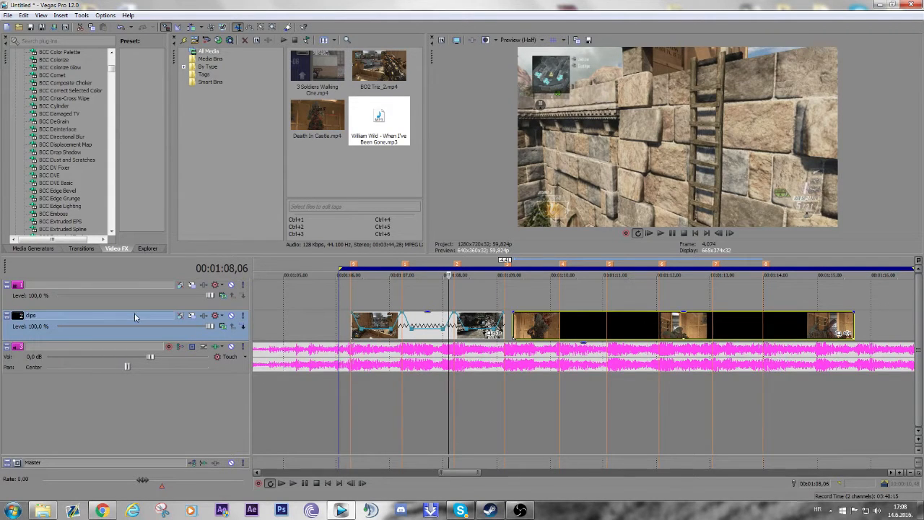
{"action": "left_click", "coordinate": [101, 285]}
{"action": "type", "text": "lines"}
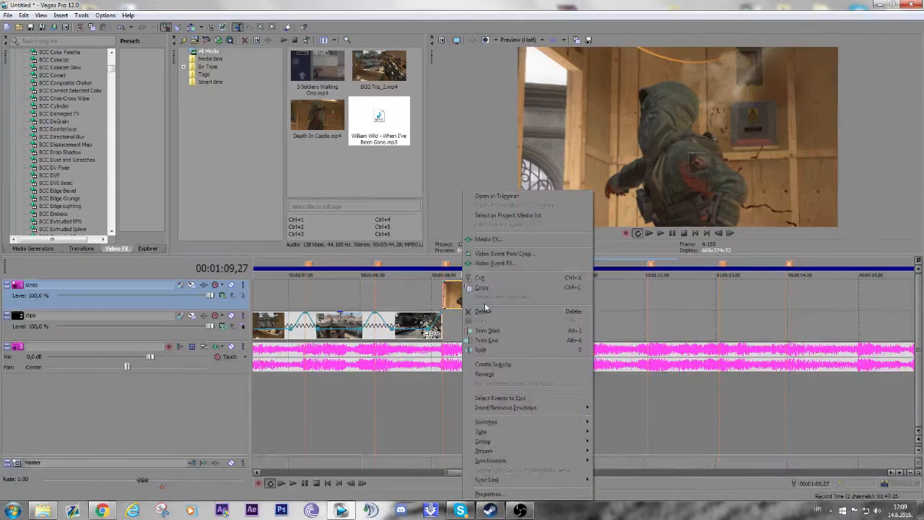
{"action": "mouse_move", "coordinate": [505, 407]}
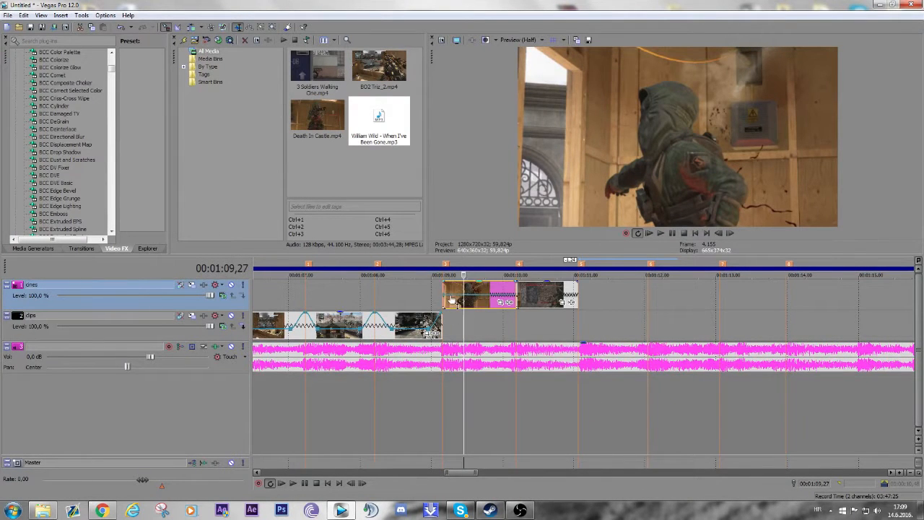
Step: Step to the cinematic's start and confirm its event properties with resampling disabled
{"action": "left_click", "coordinate": [730, 233]}
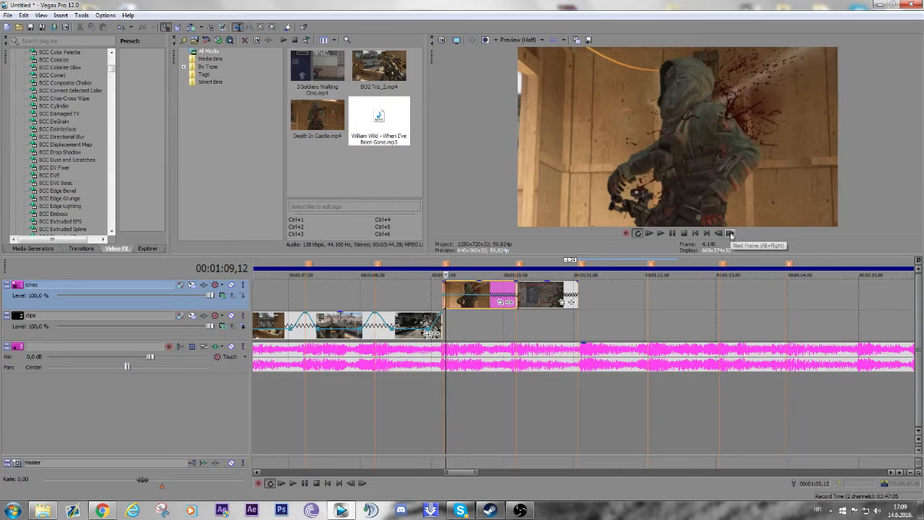
{"action": "left_click", "coordinate": [730, 233]}
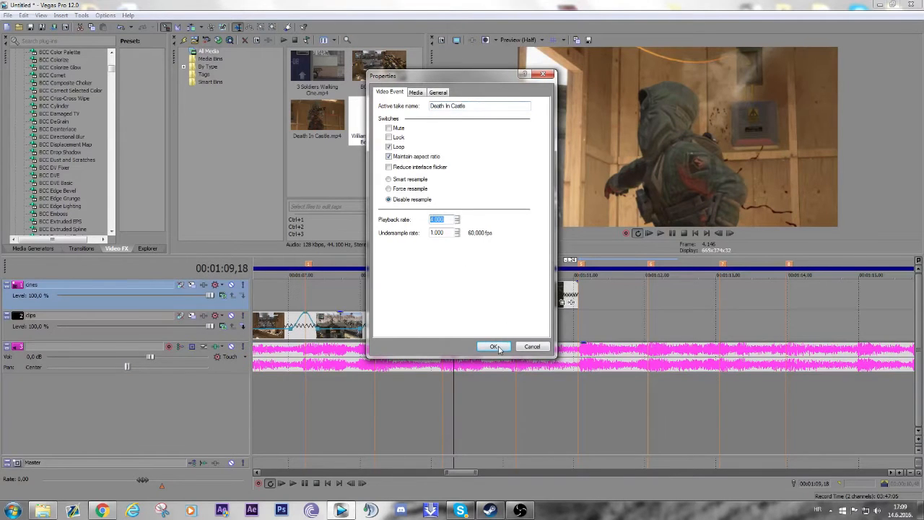
{"action": "left_click", "coordinate": [493, 346]}
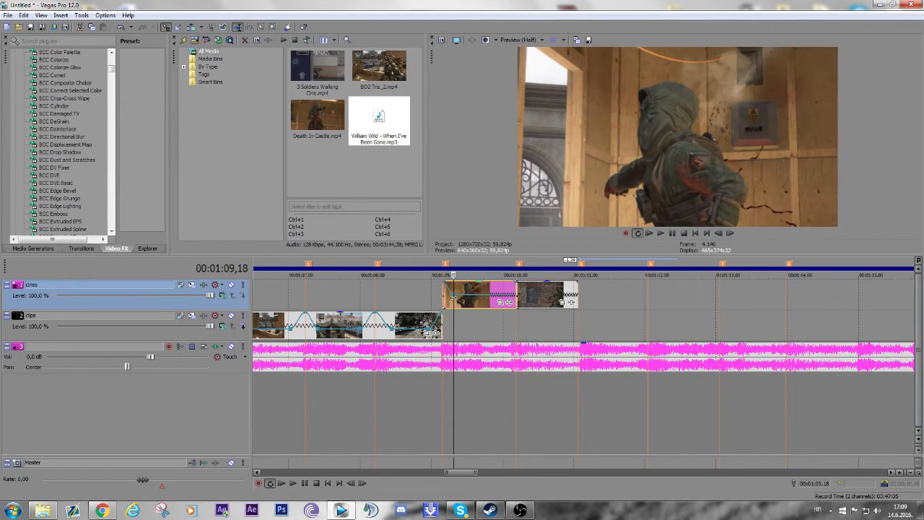
{"action": "mouse_move", "coordinate": [505, 302]}
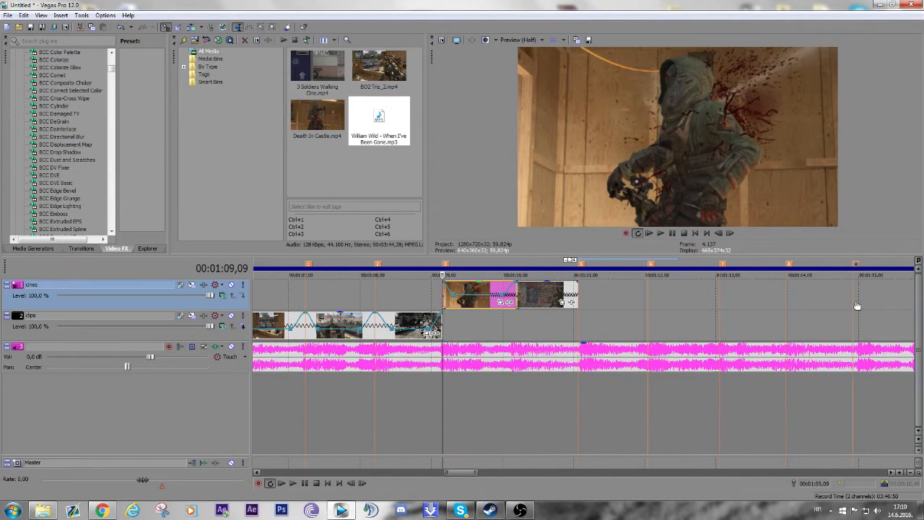
{"action": "mouse_move", "coordinate": [572, 313]}
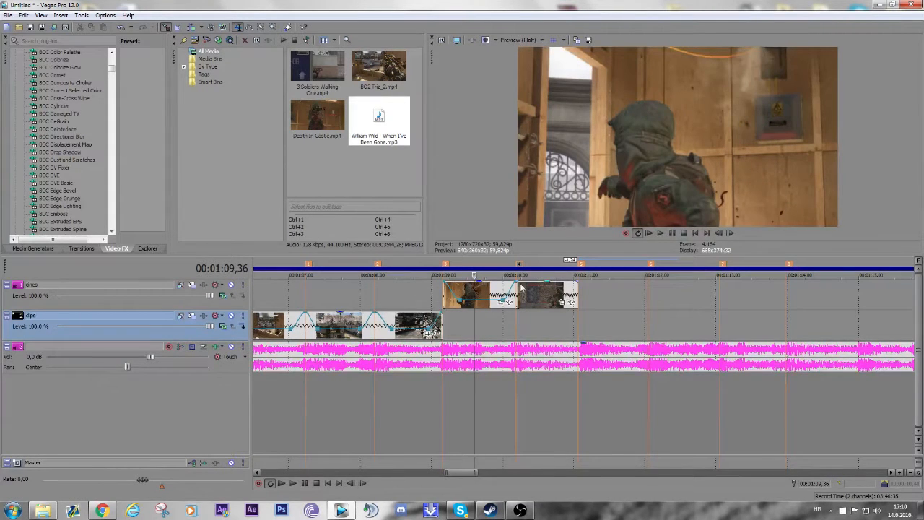
Step: Add velocity points ramping the cinematic's speed up to about 183% near 1:10
{"action": "right_click", "coordinate": [480, 294]}
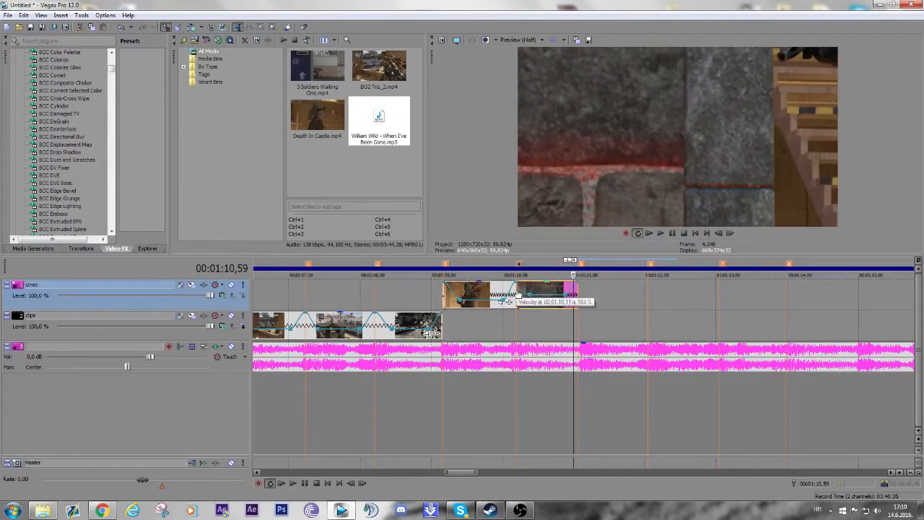
{"action": "right_click", "coordinate": [505, 302]}
{"action": "type", "text": "25"}
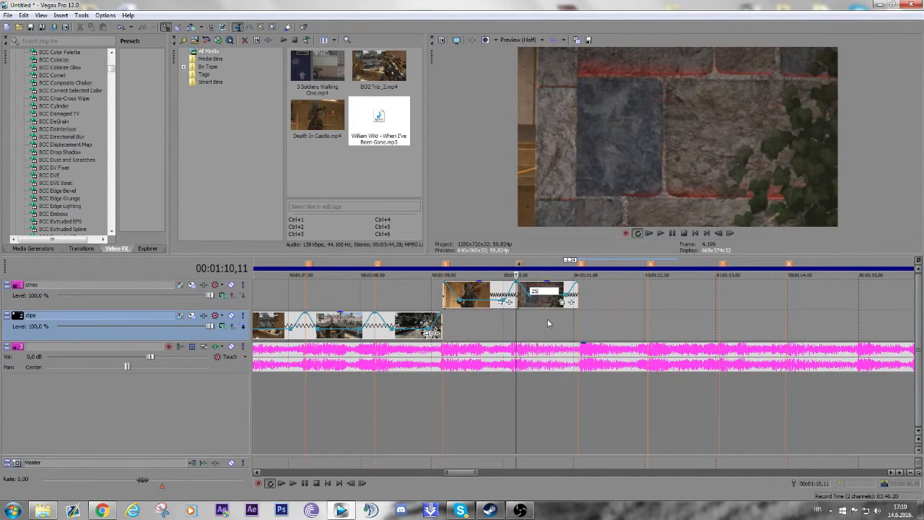
{"action": "right_click", "coordinate": [548, 296]}
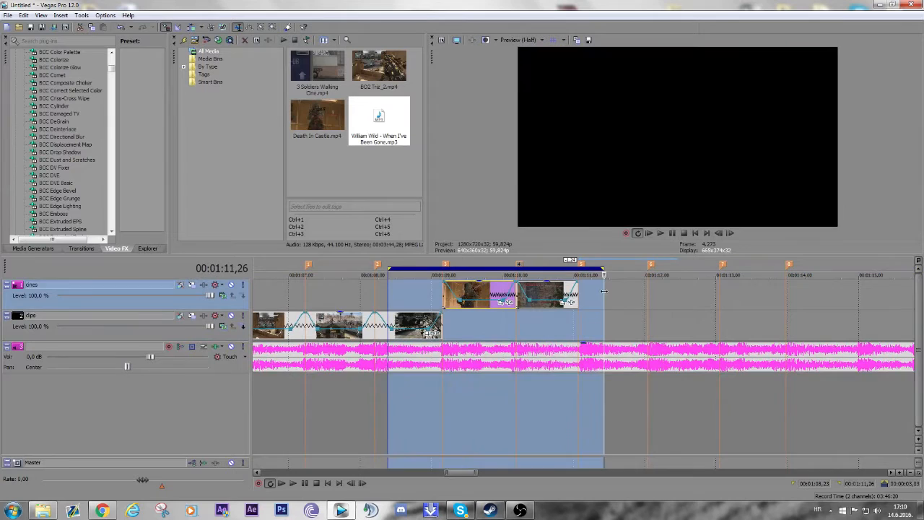
{"action": "left_click", "coordinate": [671, 232]}
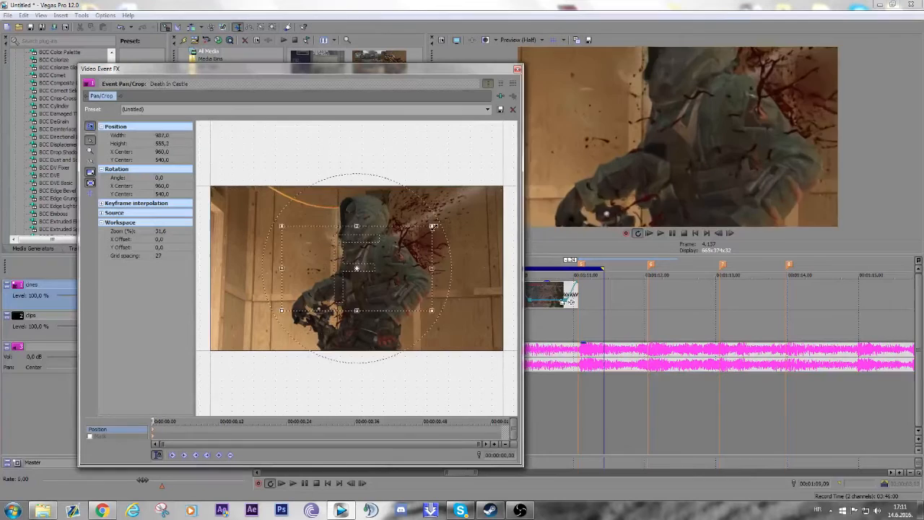
Step: Shape the starting pan/crop framing of the castle cinematic around the soldier
{"action": "left_click_drag", "start_coordinate": [433, 226], "coordinate": [411, 238]}
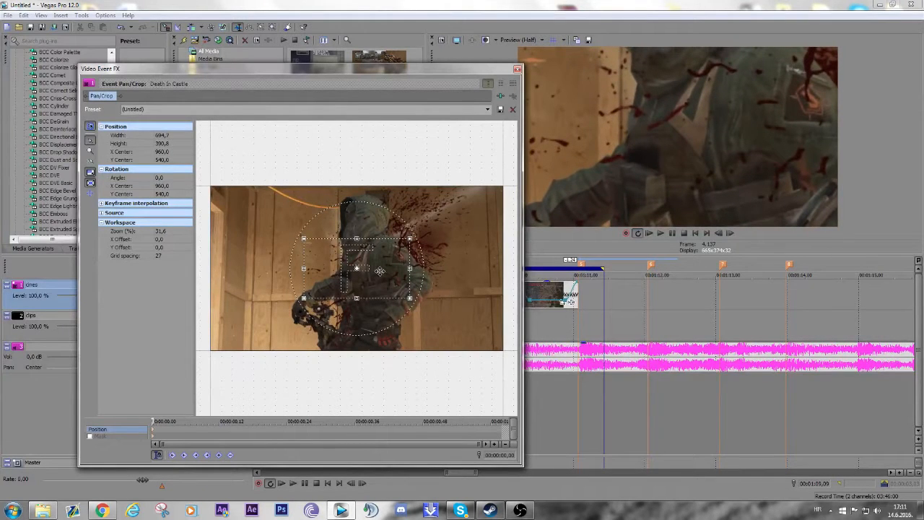
{"action": "left_click_drag", "start_coordinate": [357, 269], "coordinate": [264, 263]}
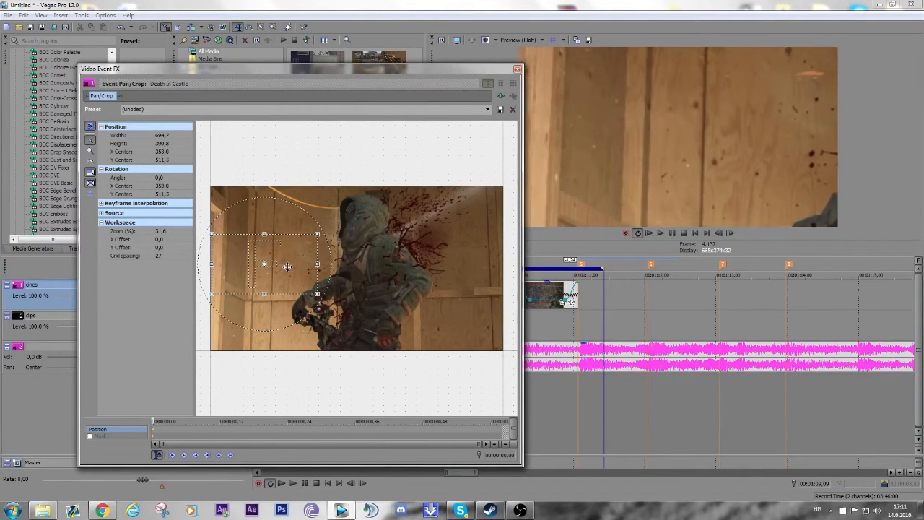
{"action": "left_click_drag", "start_coordinate": [285, 267], "coordinate": [295, 262]}
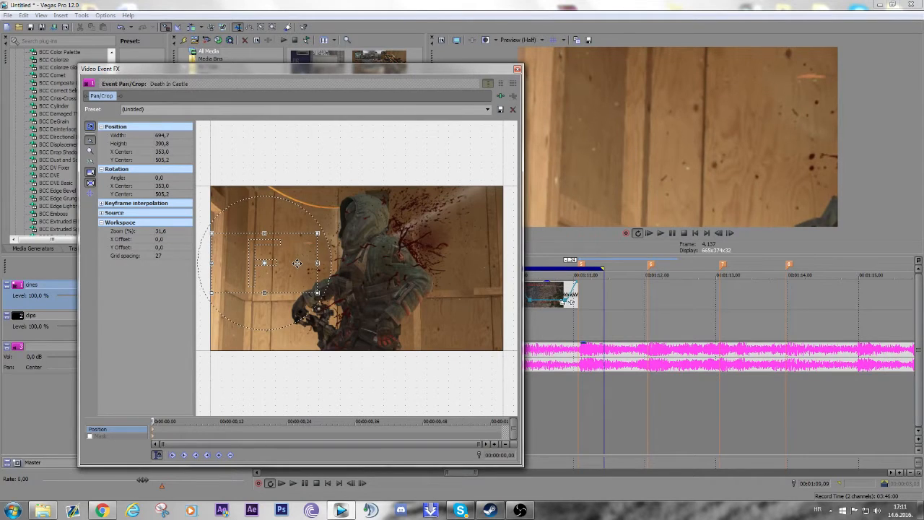
{"action": "mouse_move", "coordinate": [731, 233]}
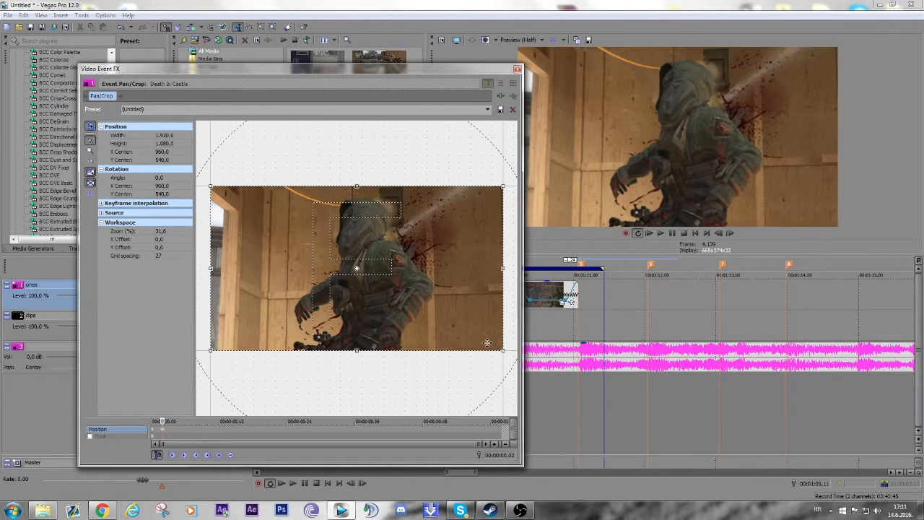
{"action": "left_click_drag", "start_coordinate": [503, 350], "coordinate": [476, 338]}
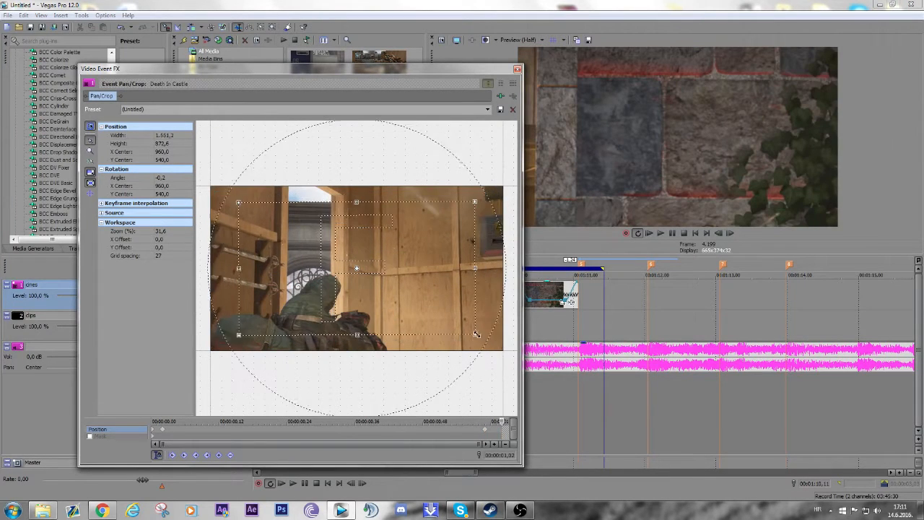
Step: Zoom the ending keyframe in tightly and shift it right onto the wooden wall
{"action": "left_click_drag", "start_coordinate": [474, 334], "coordinate": [386, 285]}
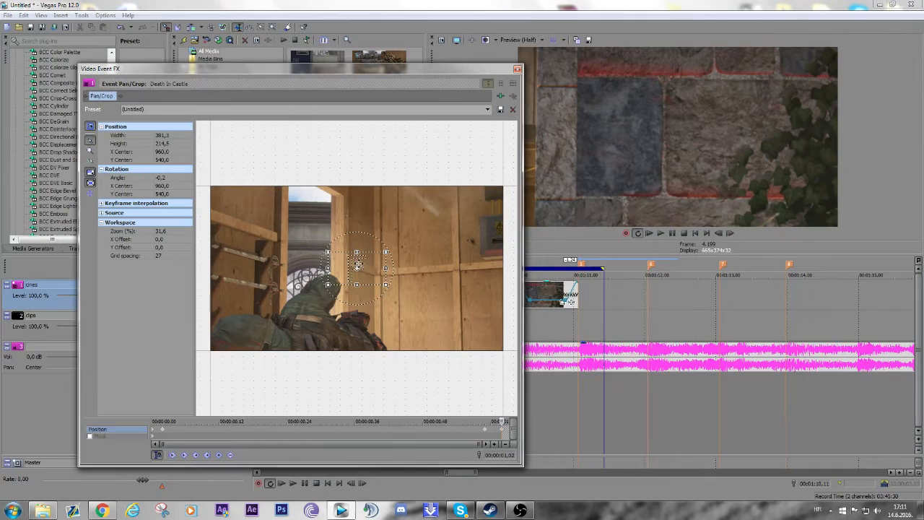
{"action": "left_click_drag", "start_coordinate": [358, 267], "coordinate": [415, 270]}
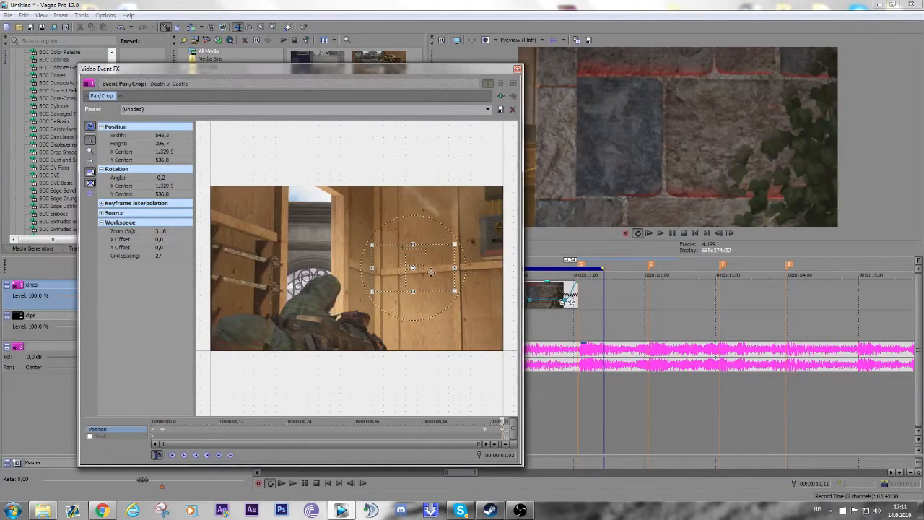
{"action": "left_click_drag", "start_coordinate": [412, 270], "coordinate": [460, 271]}
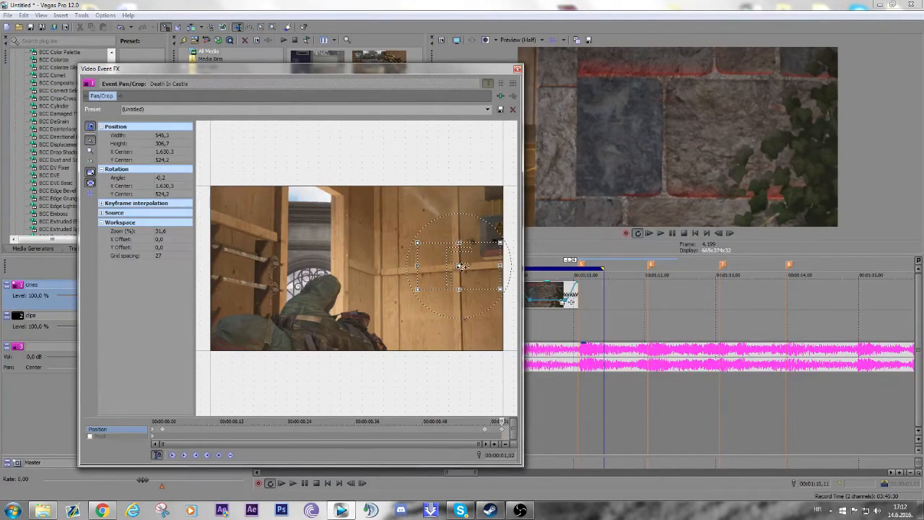
{"action": "left_click", "coordinate": [518, 69]}
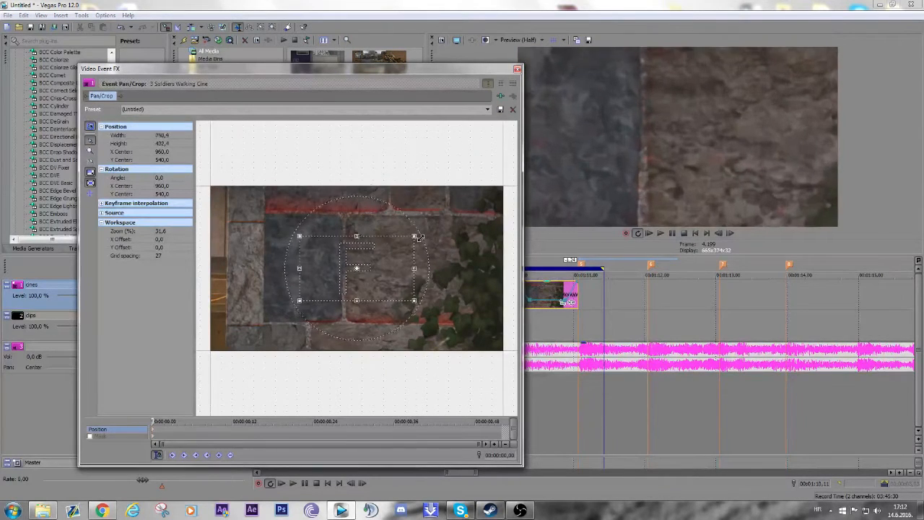
Step: Give the soldiers cinematic a zoomed keyframe that resets to full frame, then return to the timeline
{"action": "left_click_drag", "start_coordinate": [356, 268], "coordinate": [263, 269]}
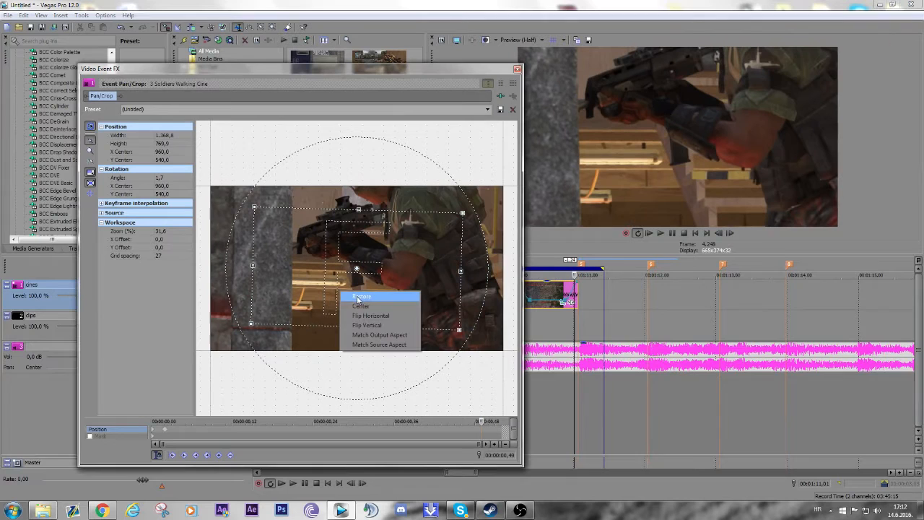
{"action": "left_click", "coordinate": [361, 296]}
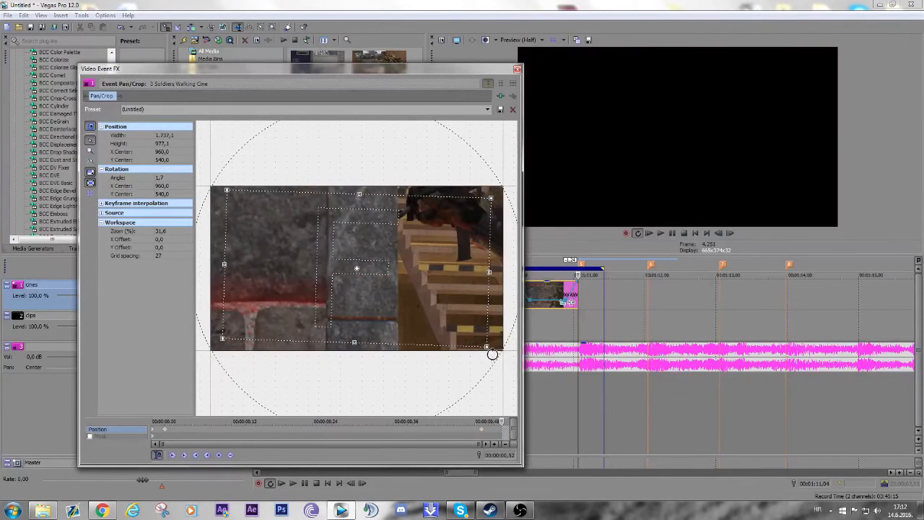
{"action": "left_click_drag", "start_coordinate": [491, 352], "coordinate": [383, 282]}
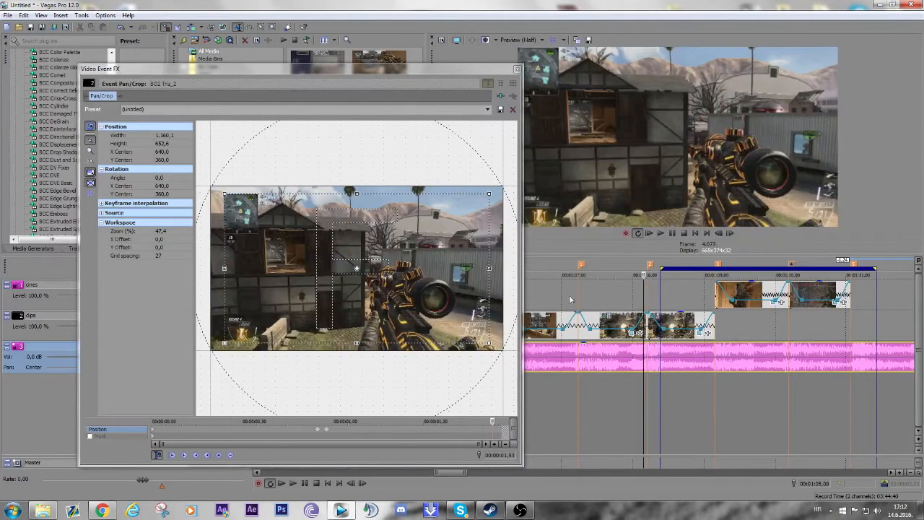
{"action": "right_click", "coordinate": [570, 300]}
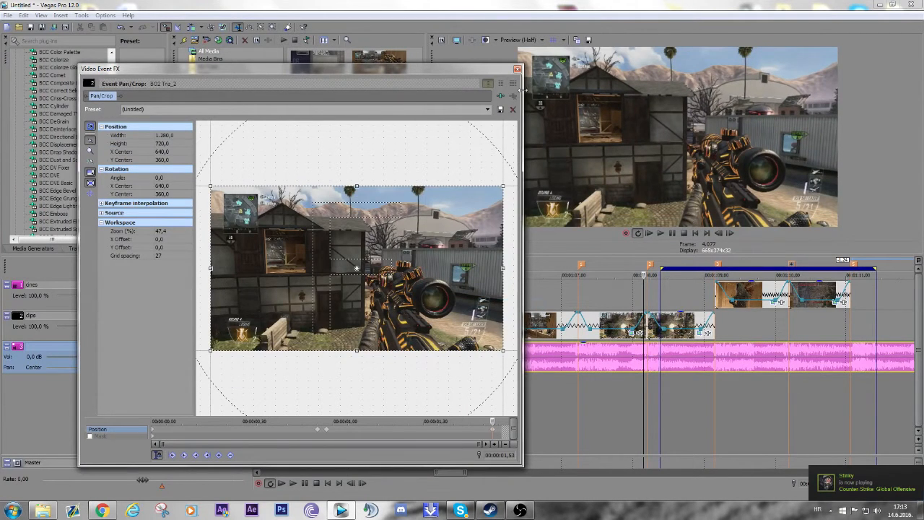
{"action": "left_click", "coordinate": [517, 69]}
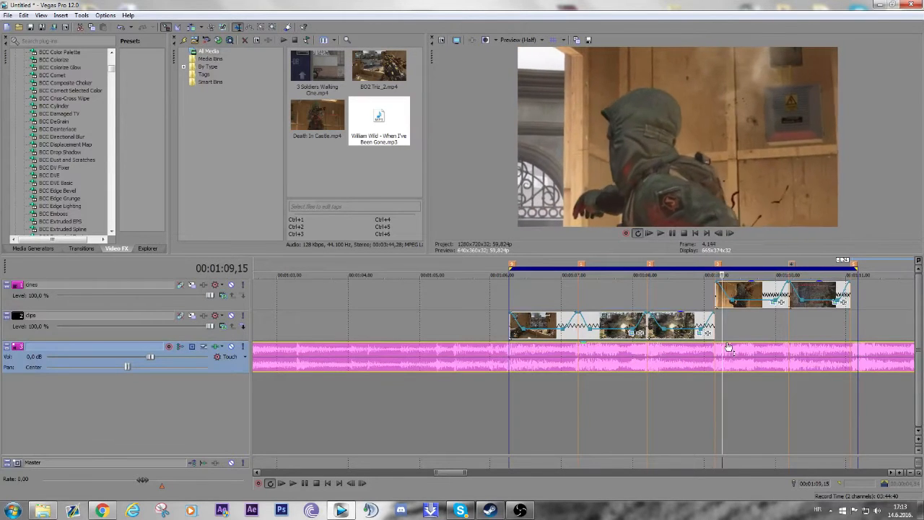
{"action": "left_click", "coordinate": [660, 232]}
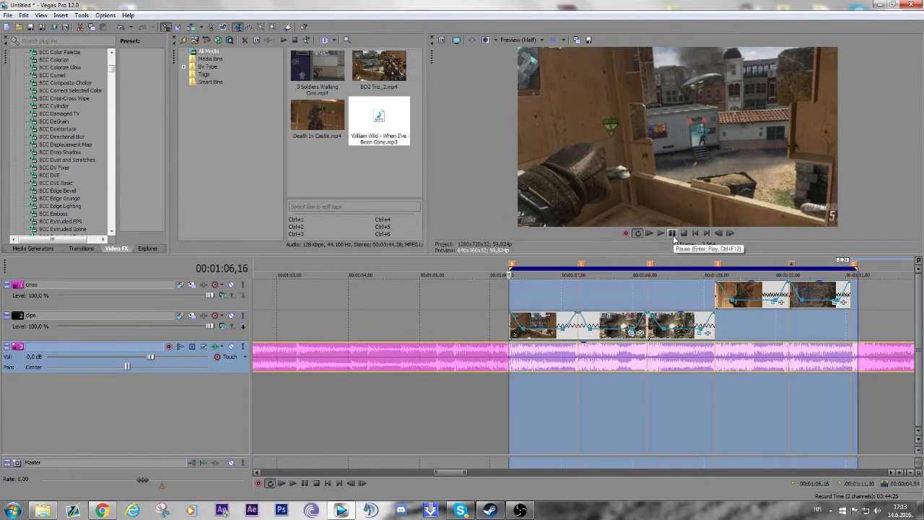
{"action": "left_click", "coordinate": [659, 232]}
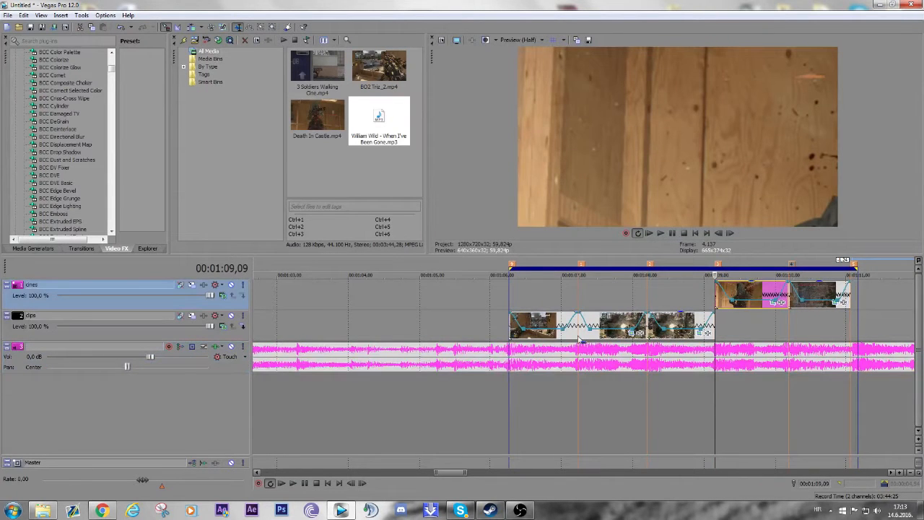
Step: Apply Gaussian Blur with the shoot blur preset, animate it with a keyframe near the clip's end
{"action": "scroll", "scroll_direction": "down", "scroll_amount": 3}
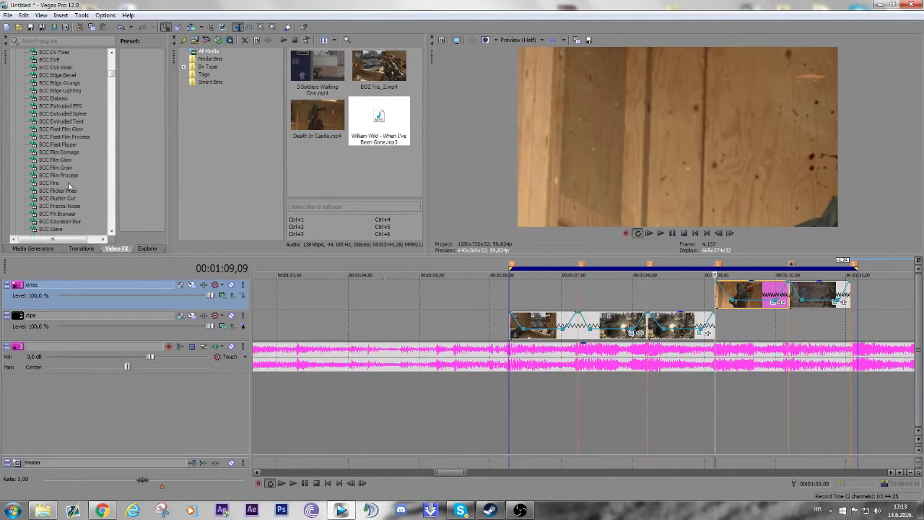
{"action": "scroll", "scroll_direction": "down", "scroll_amount": 3}
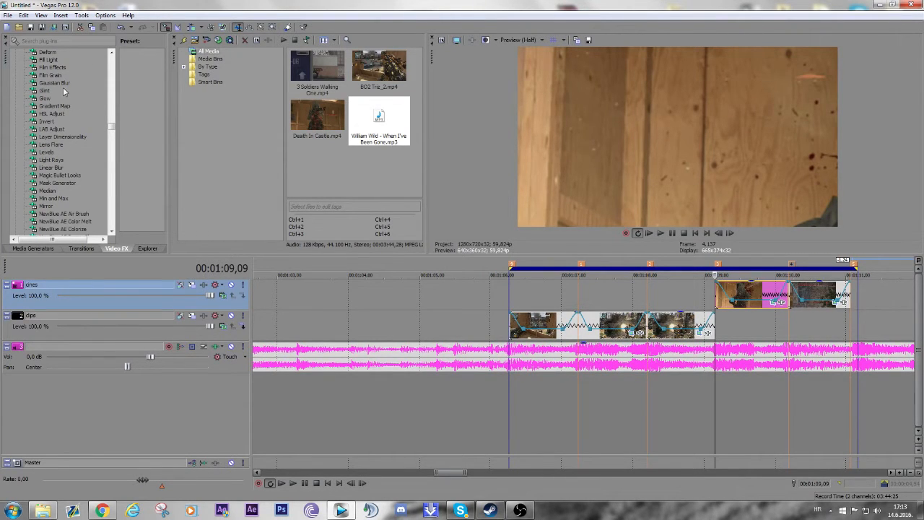
{"action": "left_click", "coordinate": [55, 82]}
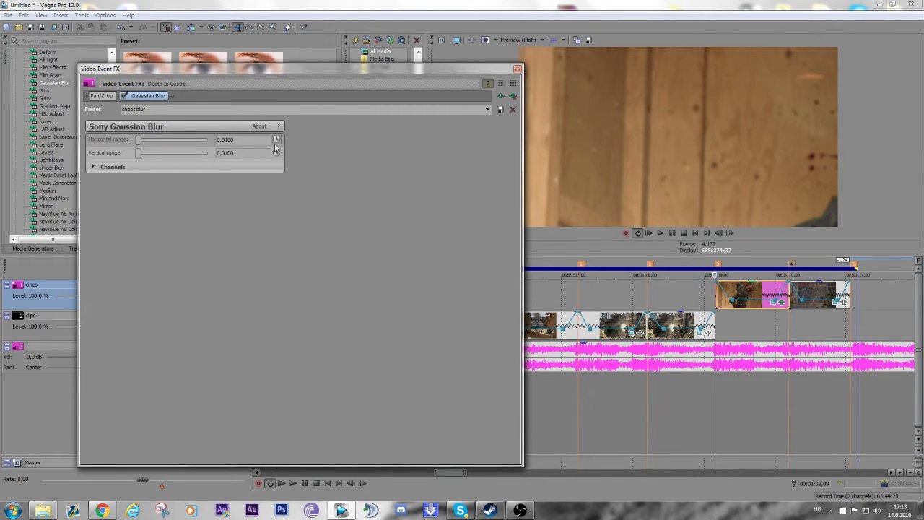
{"action": "left_click", "coordinate": [276, 139]}
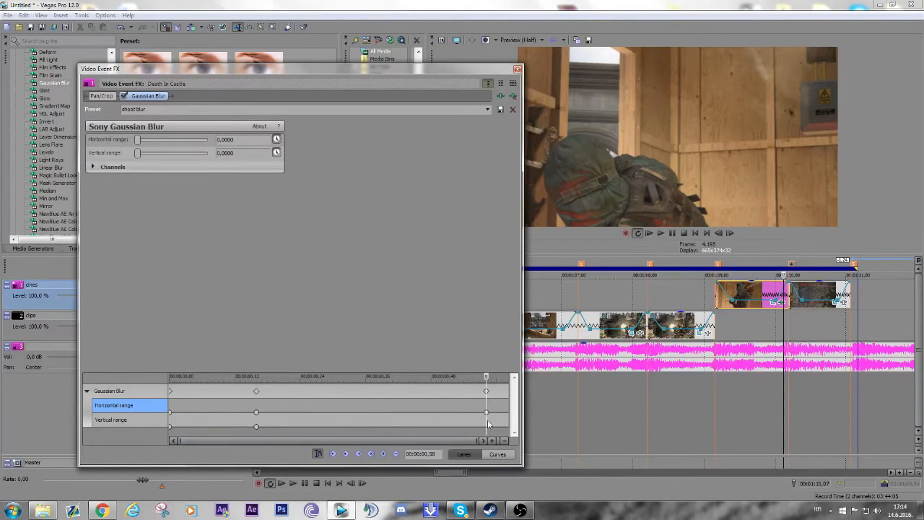
{"action": "left_click", "coordinate": [110, 420]}
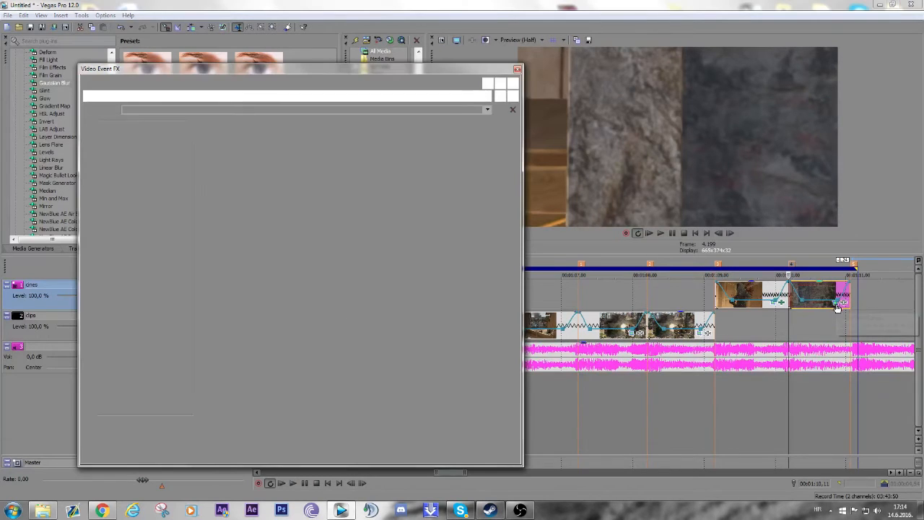
{"action": "left_click", "coordinate": [512, 110]}
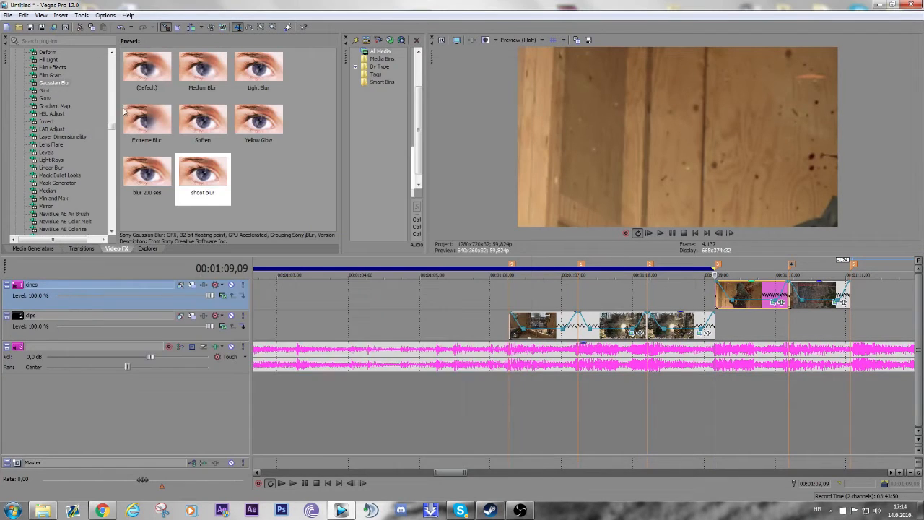
Step: Apply NewBlue ME Motion Blur with the Bad Vision preset to both cinematics and enable animation
{"action": "scroll", "scroll_direction": "down", "scroll_amount": 3}
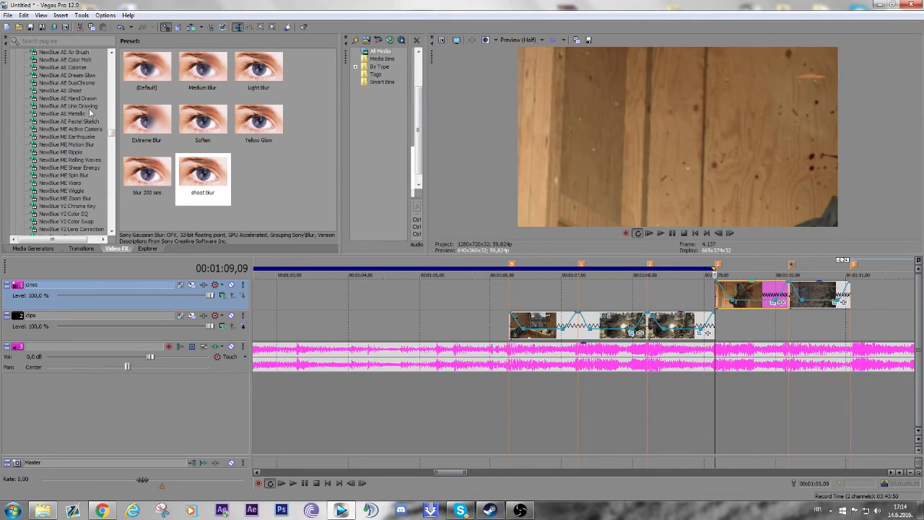
{"action": "left_click", "coordinate": [65, 121]}
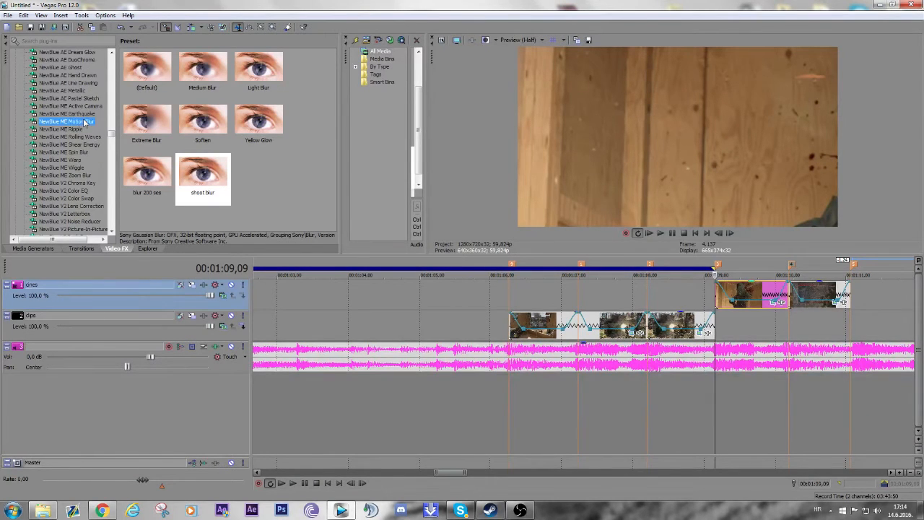
{"action": "left_click", "coordinate": [67, 121]}
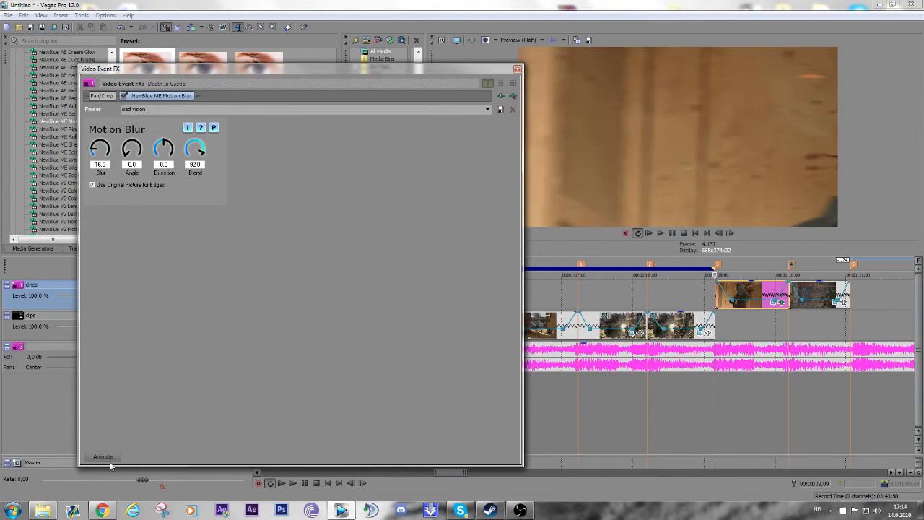
{"action": "left_click", "coordinate": [102, 456]}
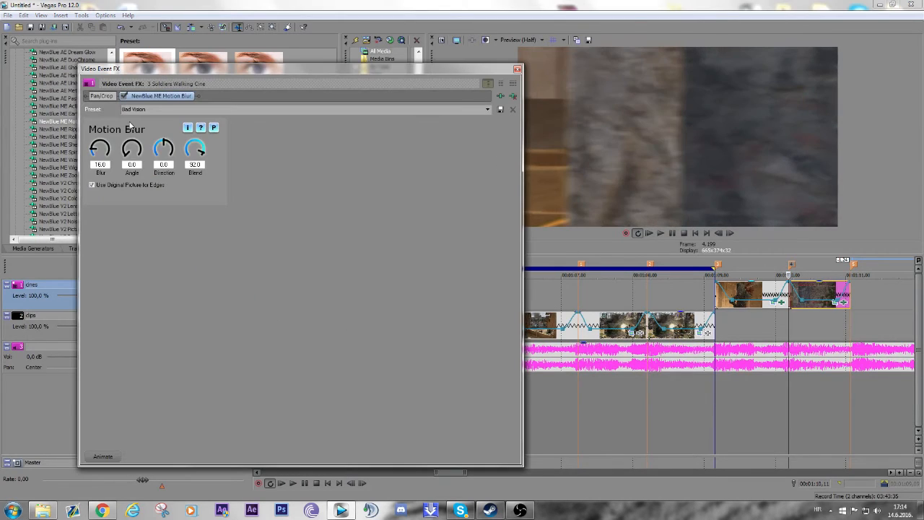
{"action": "left_click", "coordinate": [102, 456]}
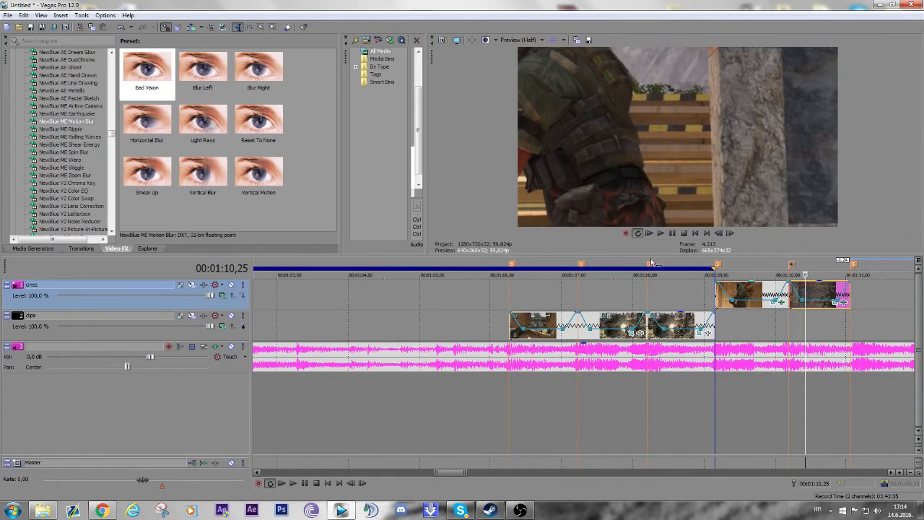
Step: Loop-preview the blurred cinematic section, then switch to the browser's YouTube page
{"action": "left_click", "coordinate": [624, 274]}
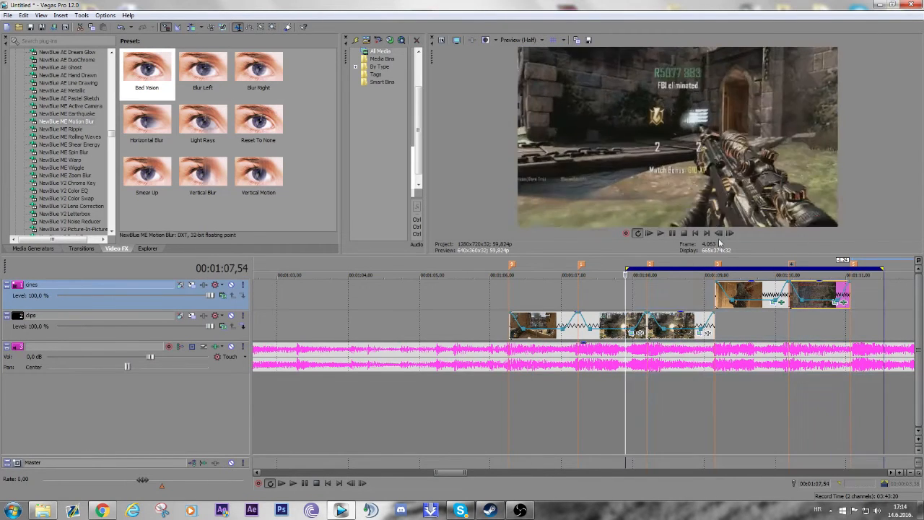
{"action": "left_click", "coordinate": [659, 232]}
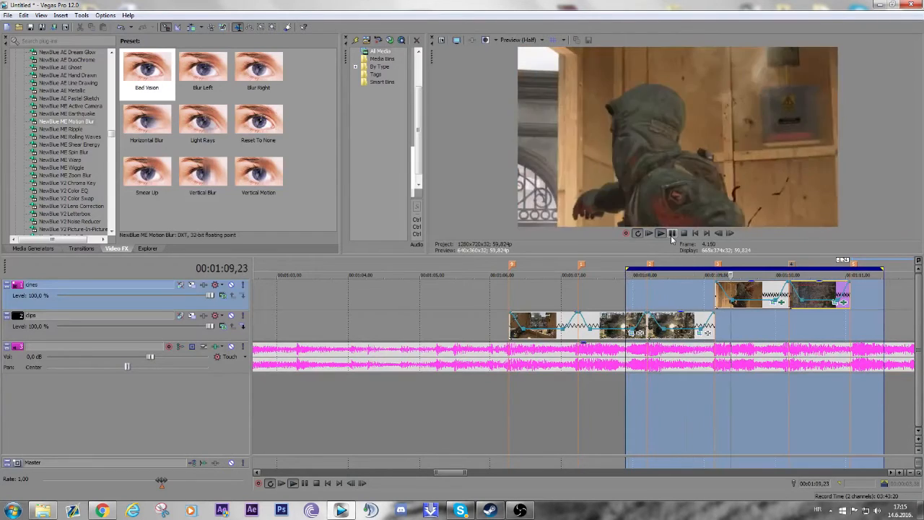
{"action": "left_click", "coordinate": [659, 233]}
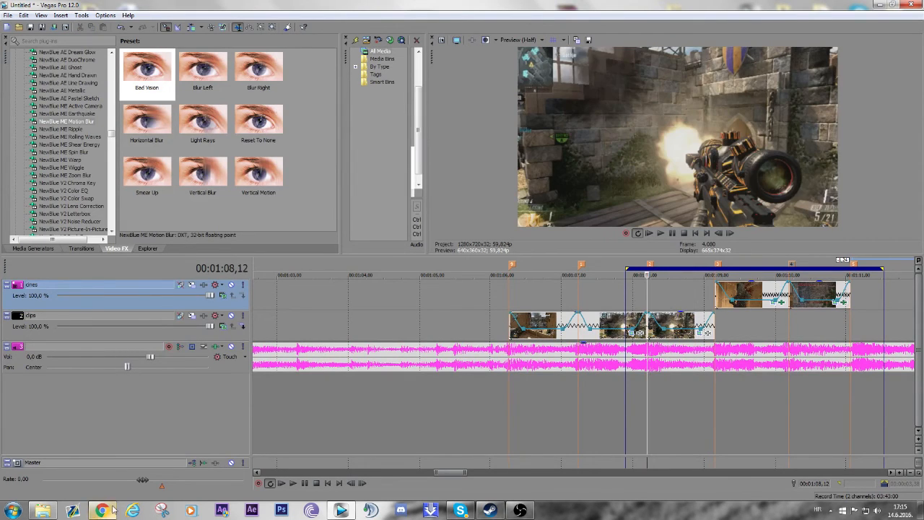
{"action": "left_click", "coordinate": [102, 511]}
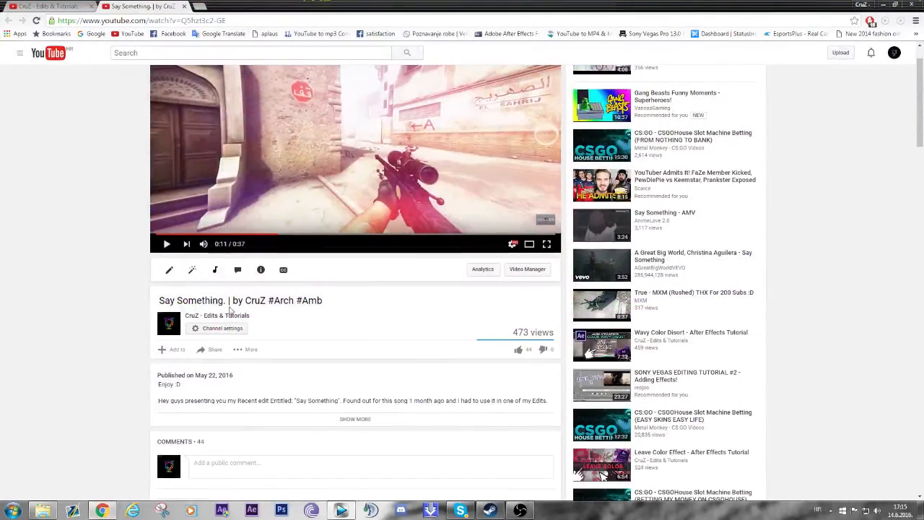
Step: Scroll to the comments and select text in the reply about the blur transition
{"action": "scroll", "scroll_direction": "down", "scroll_amount": 3}
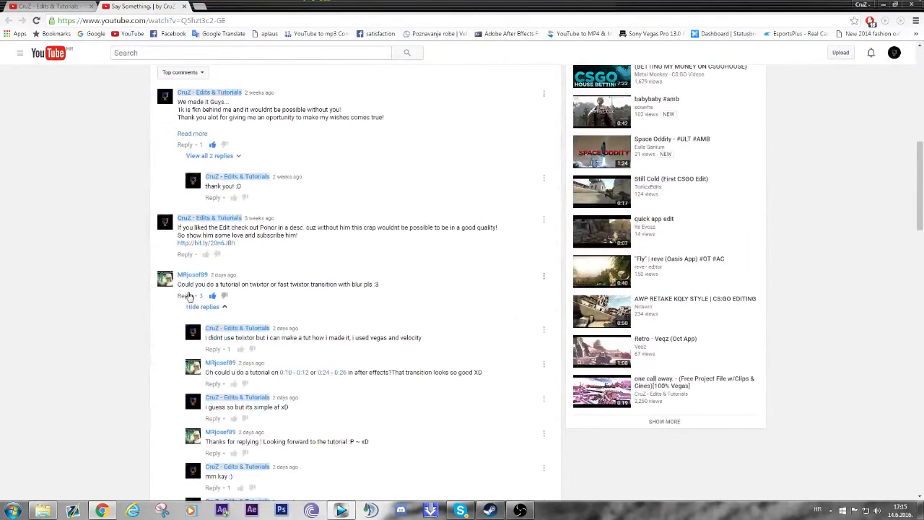
{"action": "mouse_move", "coordinate": [193, 274]}
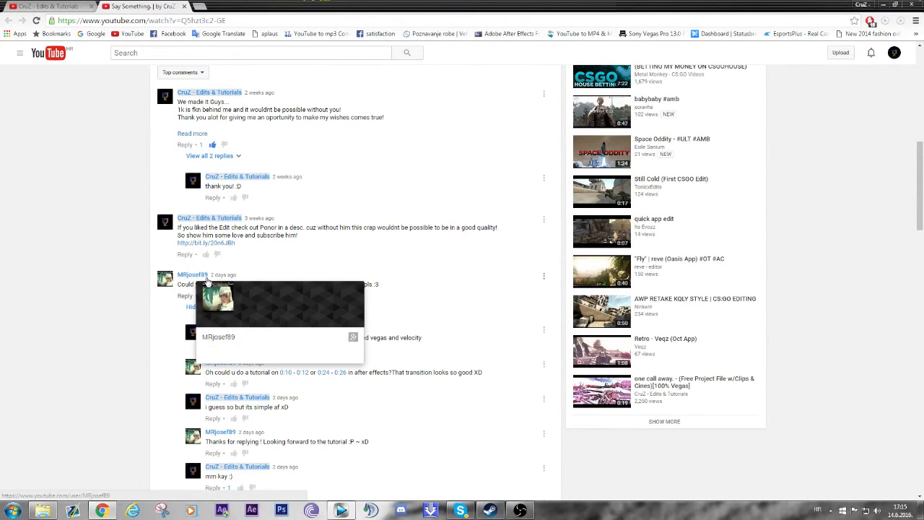
{"action": "scroll", "scroll_direction": "down", "scroll_amount": 3}
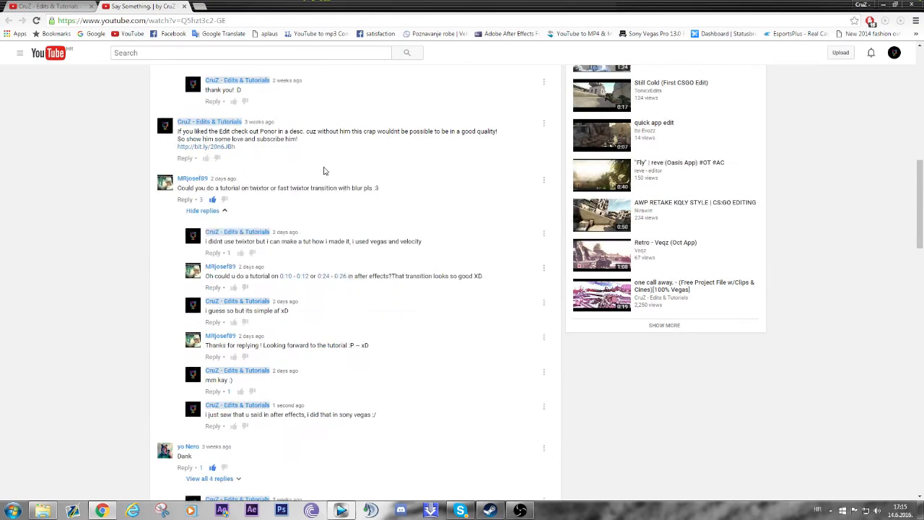
{"action": "double_click", "coordinate": [361, 276]}
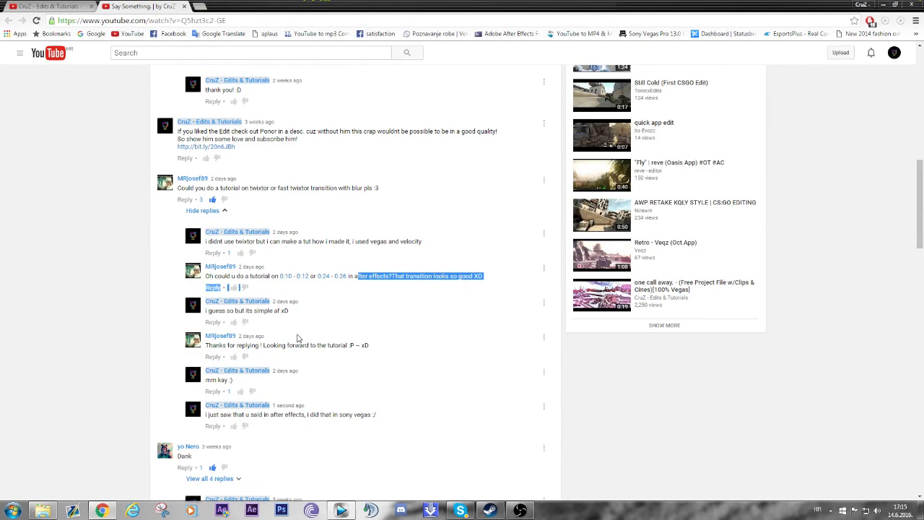
{"action": "mouse_move", "coordinate": [223, 264]}
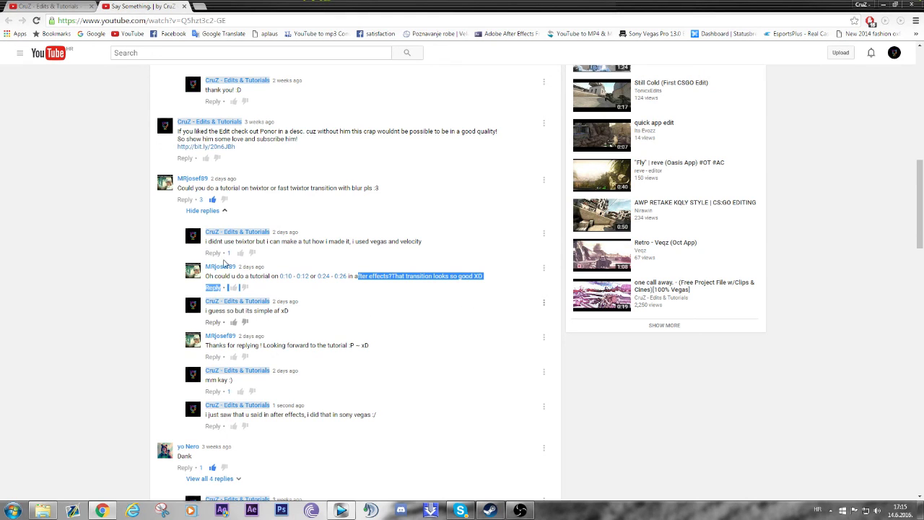
{"action": "mouse_move", "coordinate": [415, 318]}
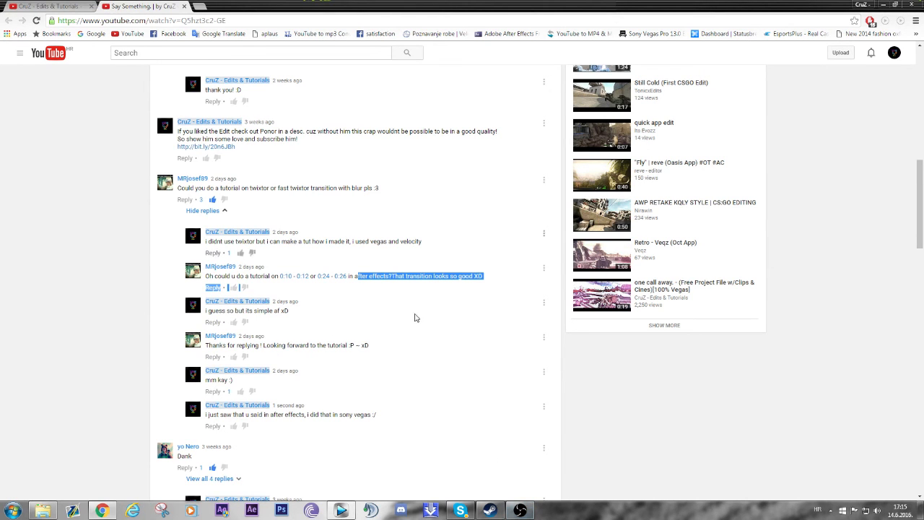